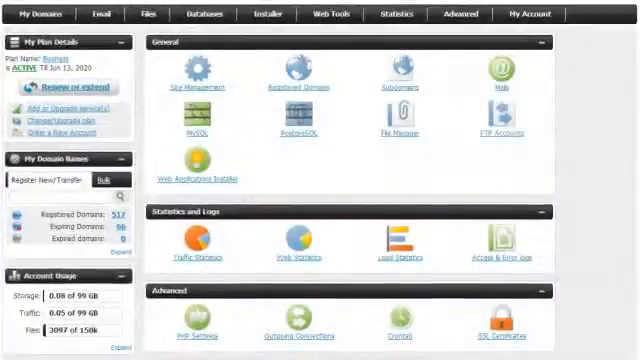
Open the .htaccess Generator from the Advanced section of the Control Panel.
{"action": "left_click", "coordinate": [460, 14]}
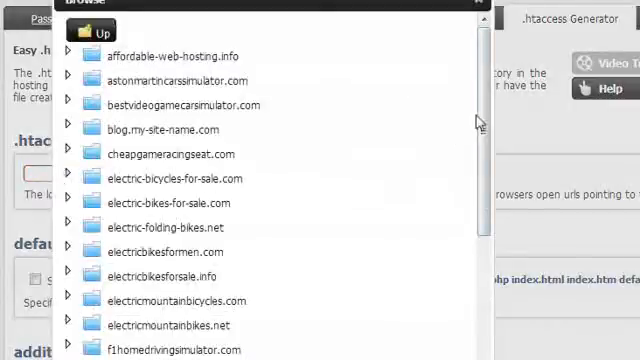
Scroll past the chosen site folder to the generator's directory index, MIME type and authentication settings.
{"action": "scroll", "scroll_direction": "down", "scroll_amount": 3}
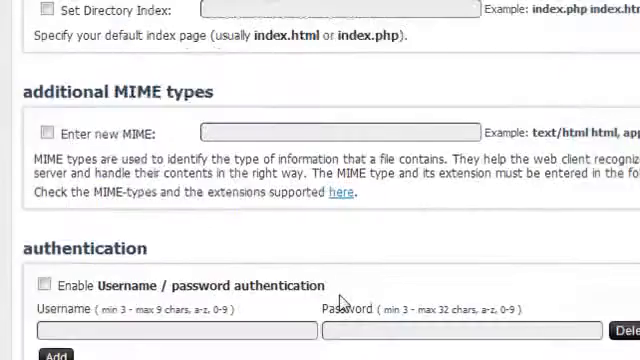
Tick 'Enable PHP code in HTML file' and generate the .htaccess preview with the AddType handler line.
{"action": "scroll", "scroll_direction": "down", "scroll_amount": 3}
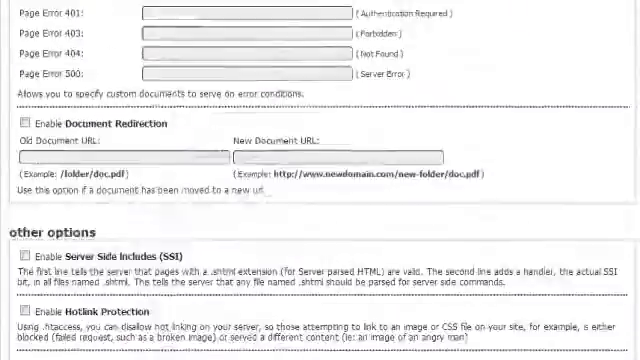
{"action": "scroll", "scroll_direction": "down", "scroll_amount": 3}
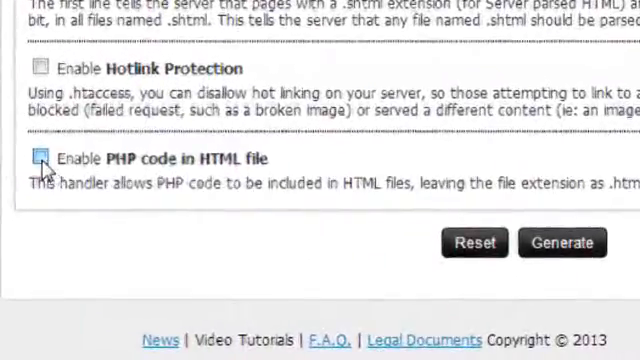
{"action": "left_click", "coordinate": [40, 158]}
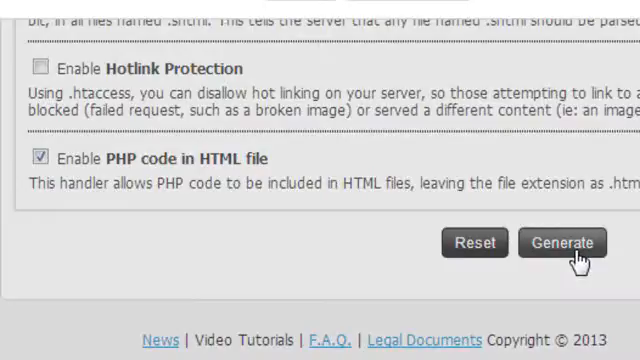
{"action": "left_click", "coordinate": [562, 242]}
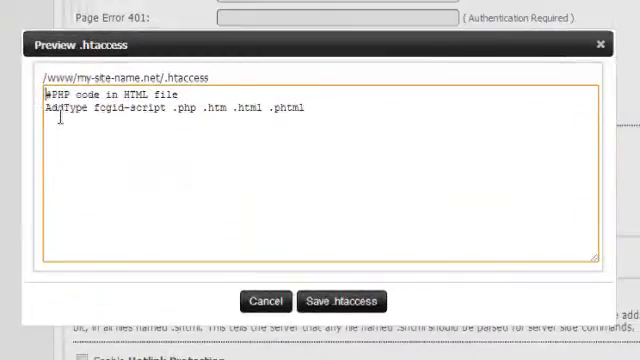